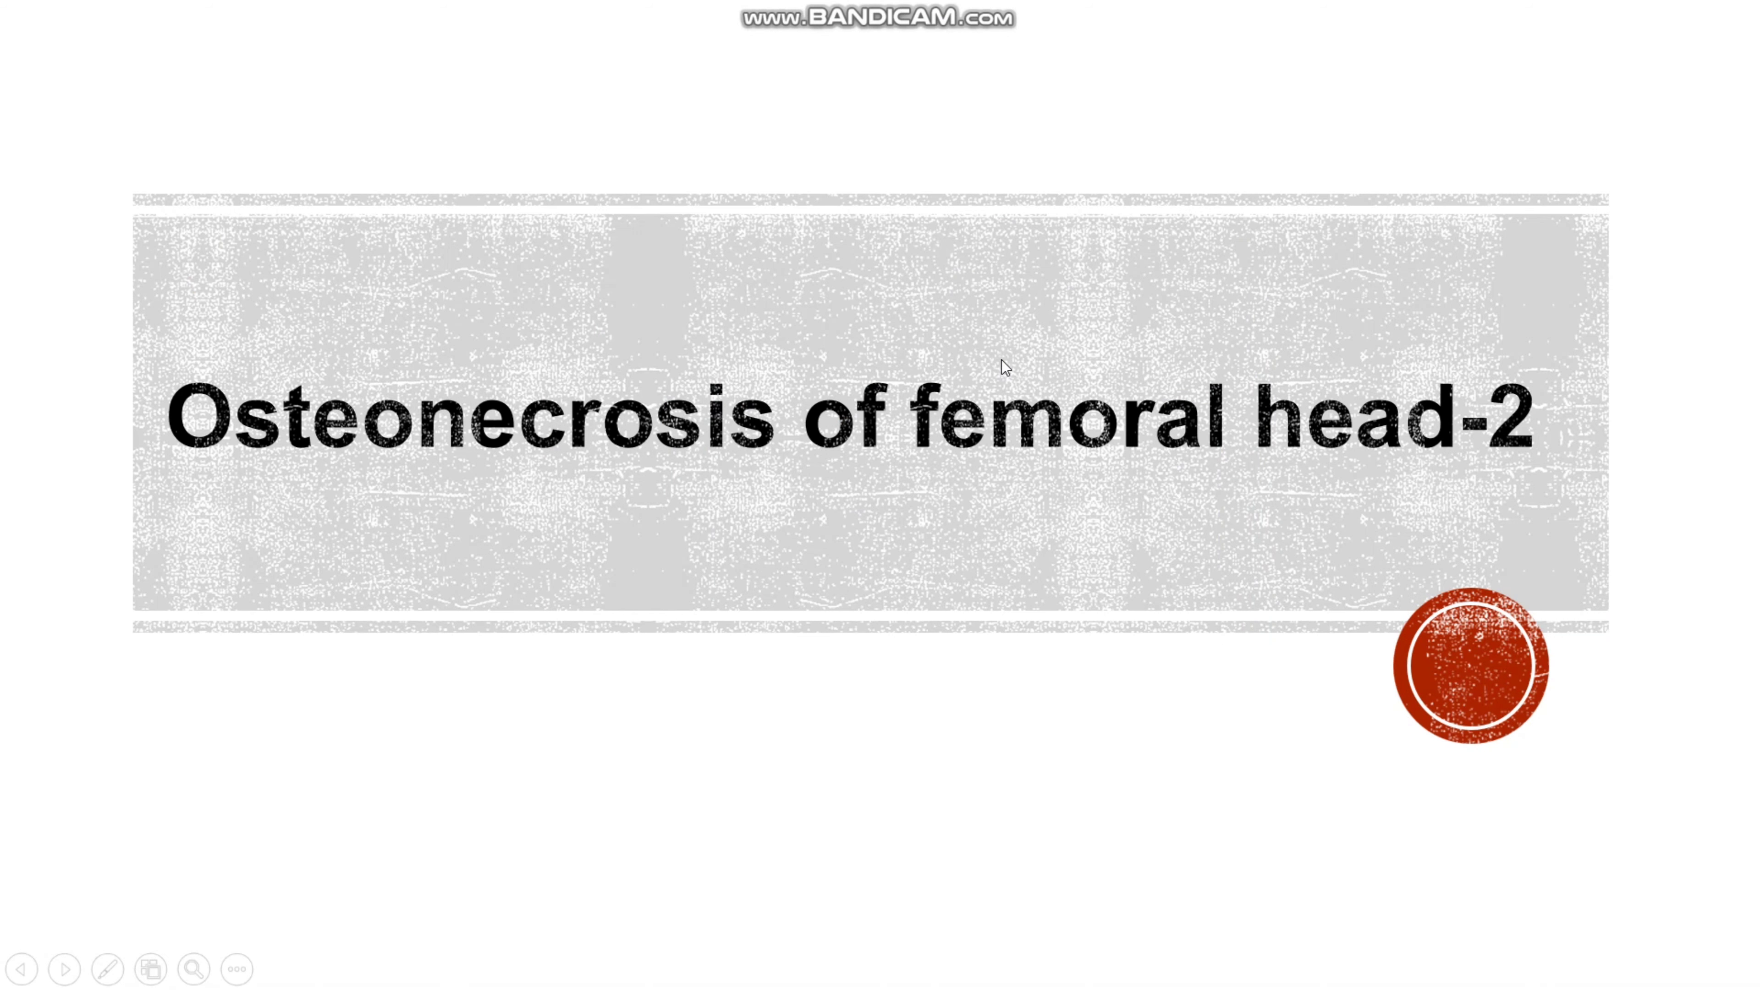
Advance the slideshow from the title slide to the Investigations & Classification System slide.
key(Right)
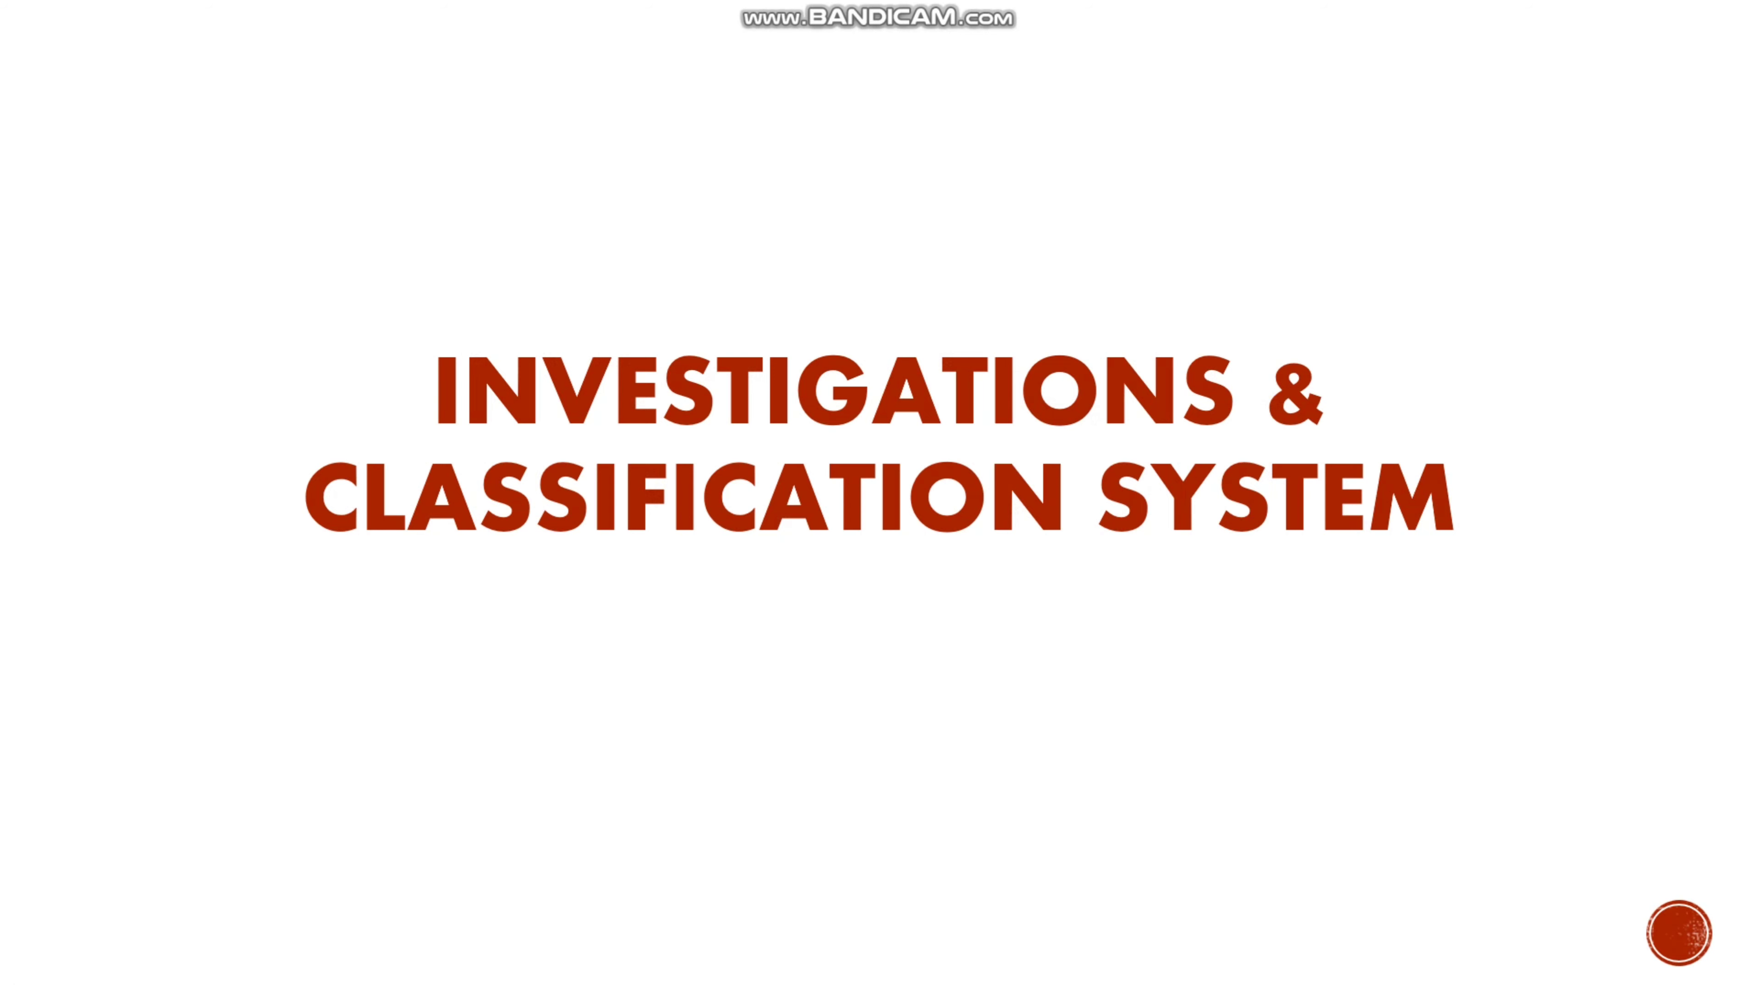
Advance through the Radiographs slide to the crescent sign X-ray slide.
key(right)
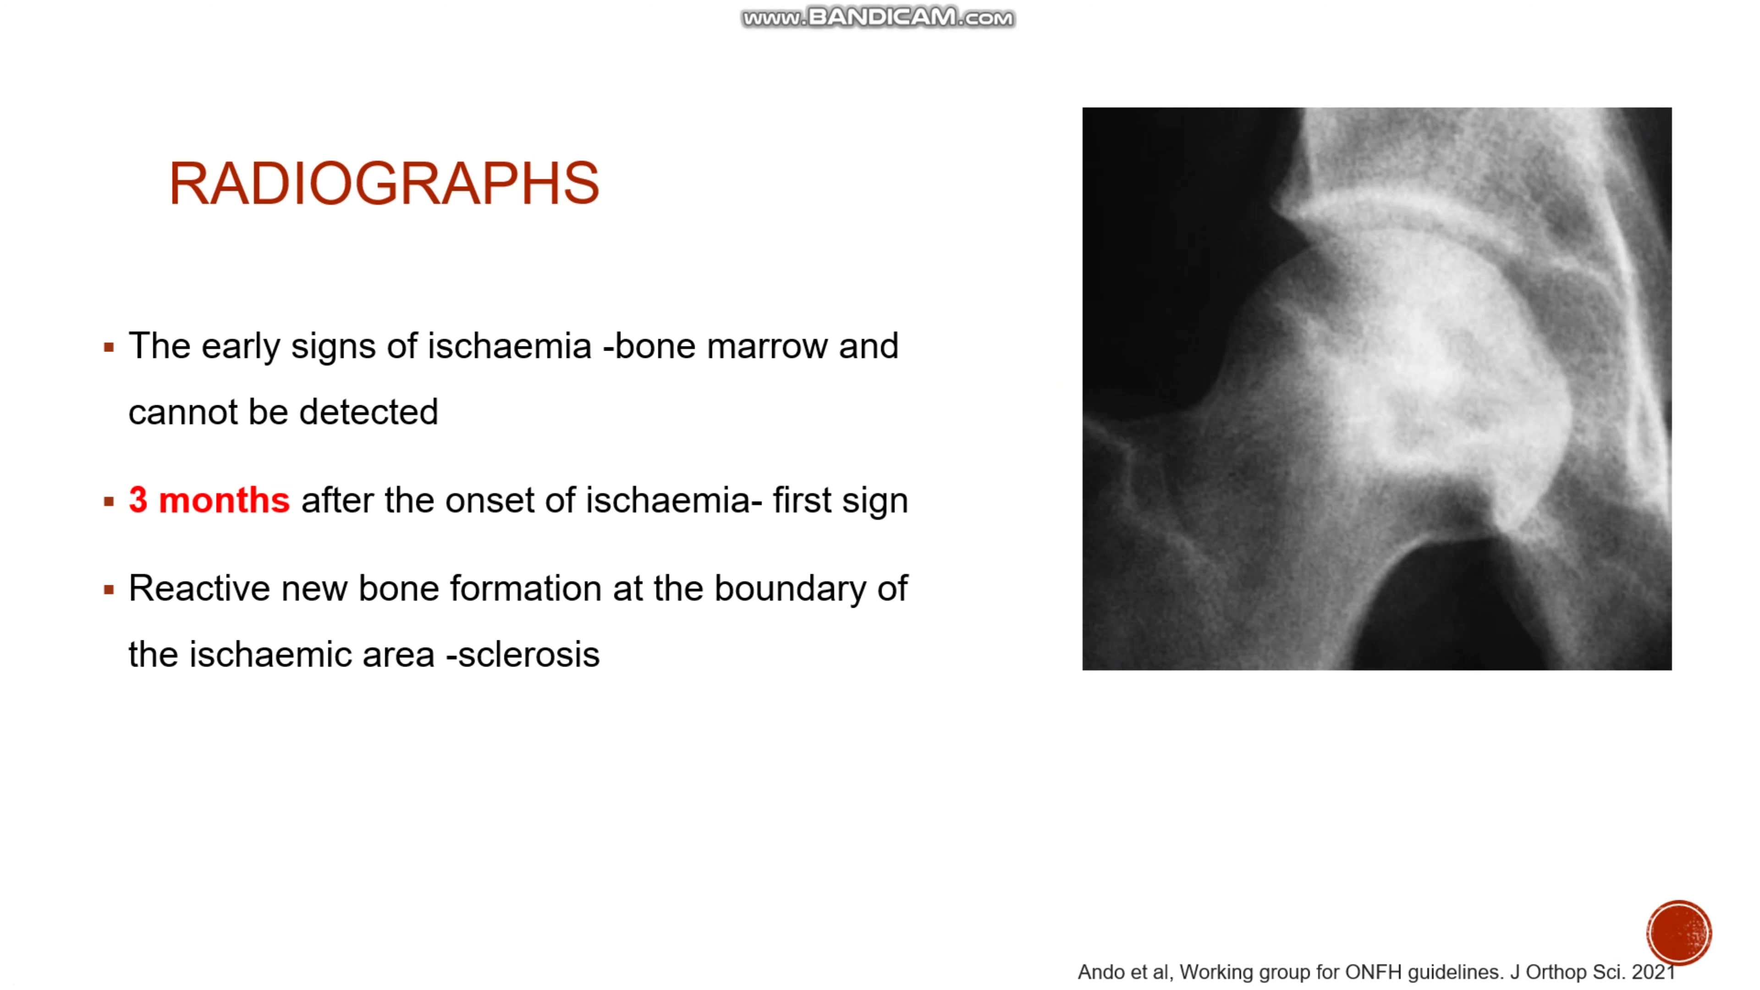
key(Right)
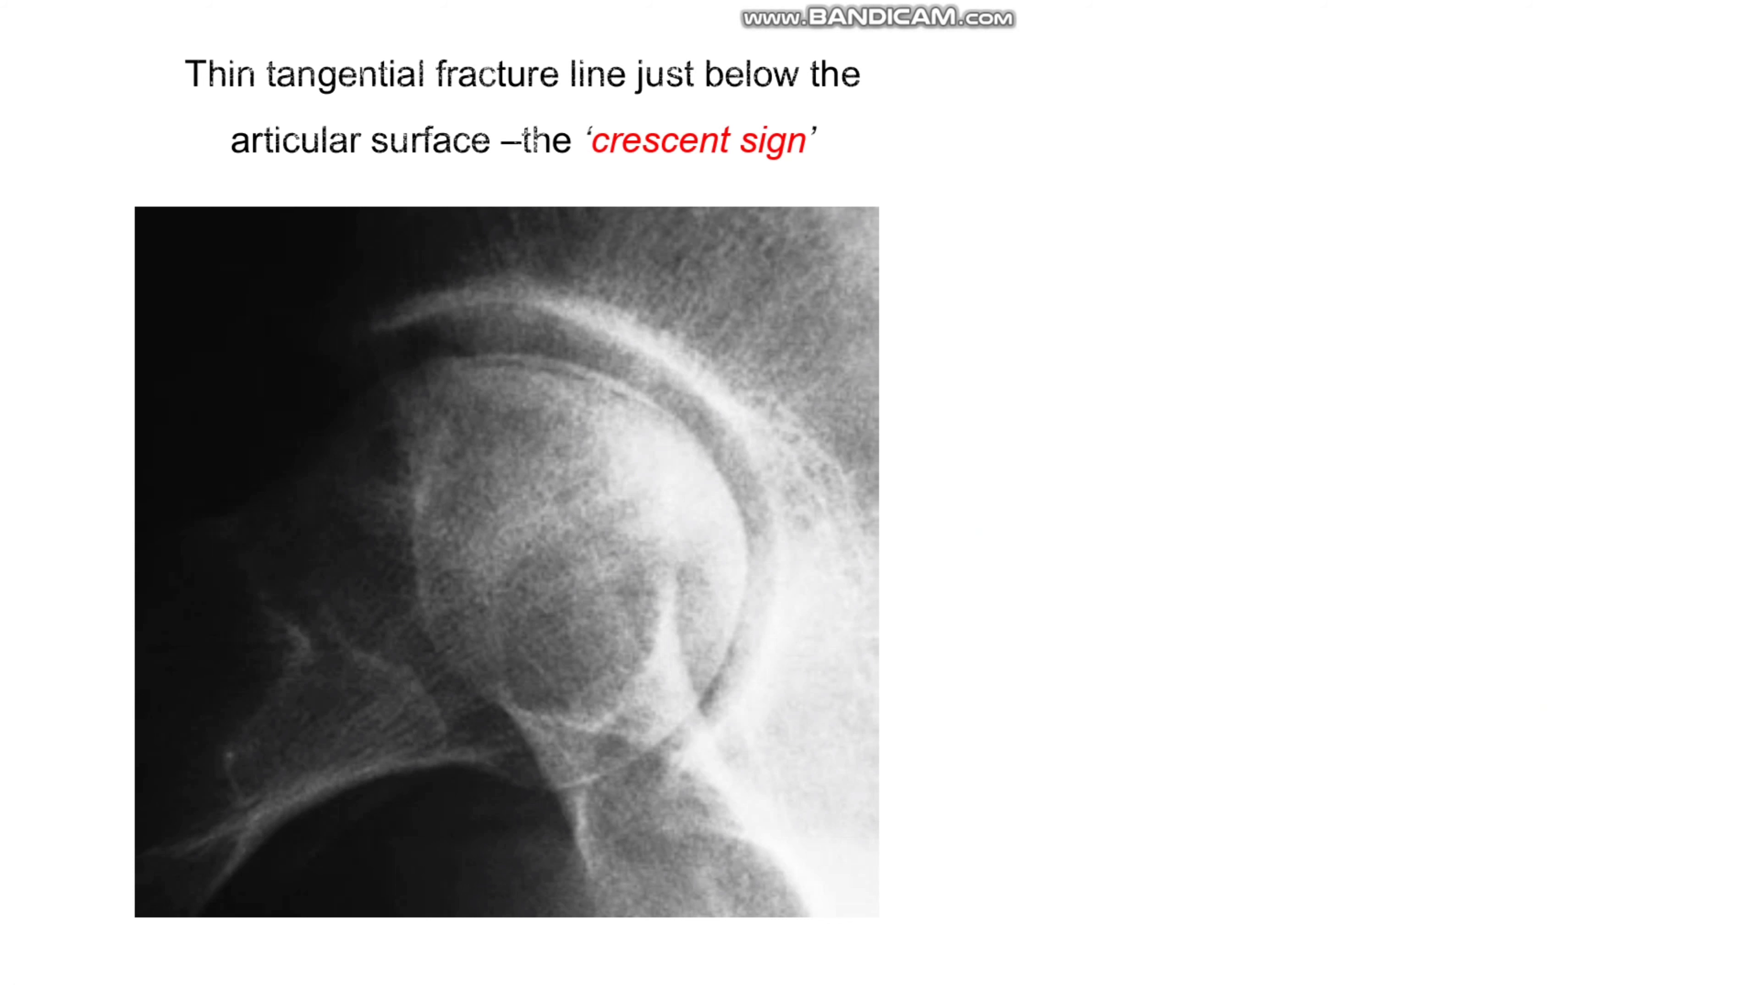